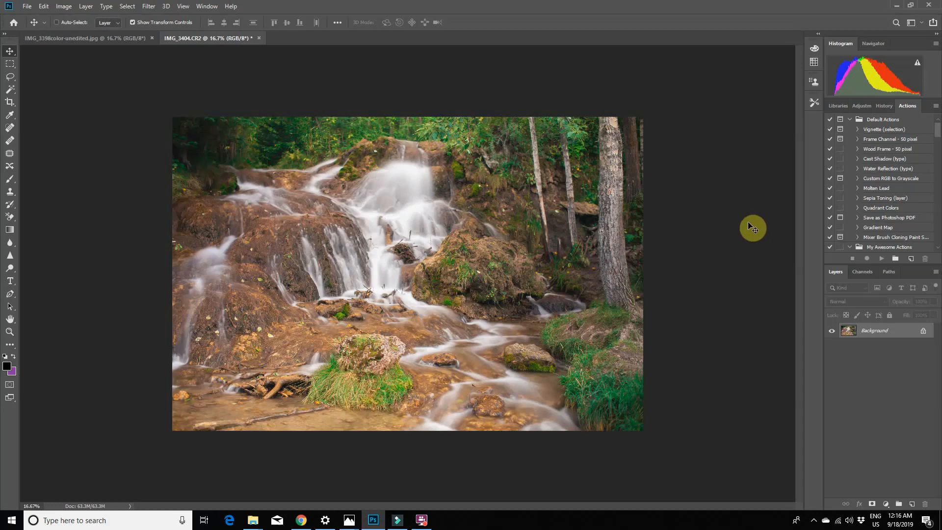
mouse_move(747, 229)
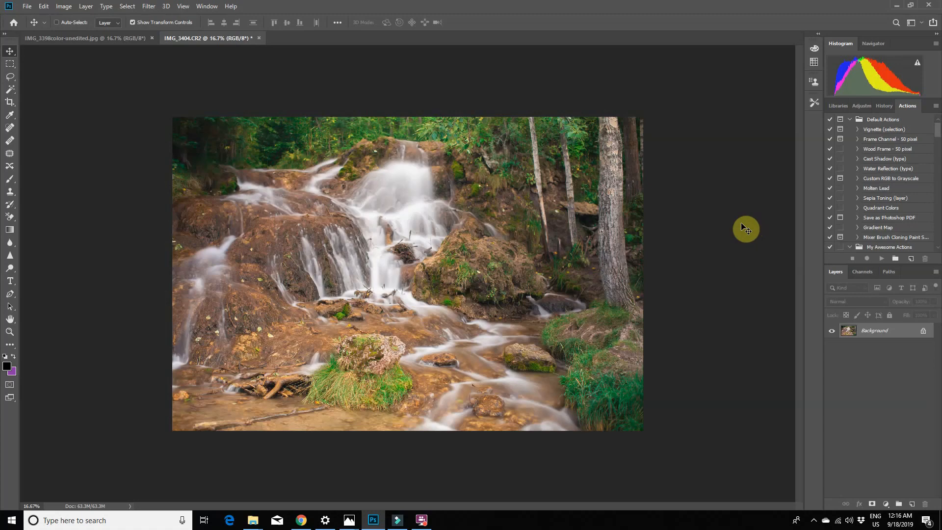
mouse_move(159, 67)
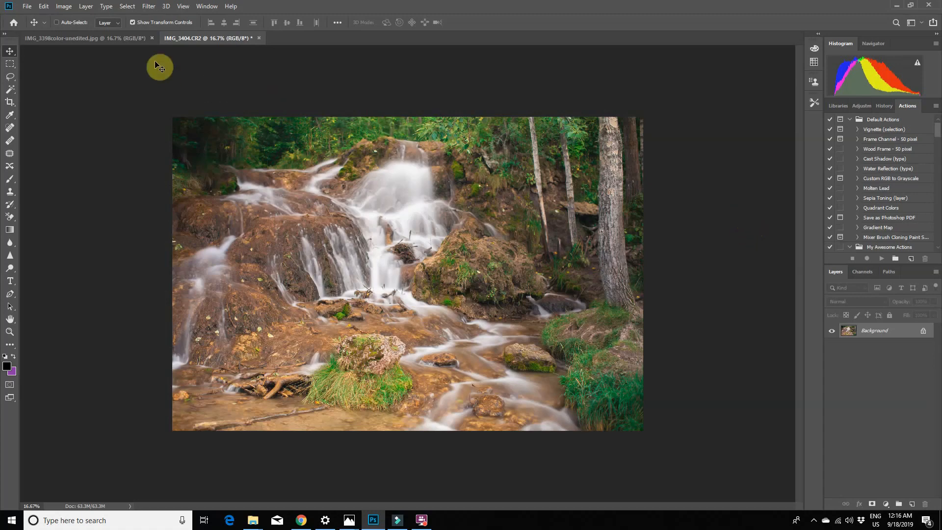
Step: Compare the maternity photo and the waterfall image by switching between their tabs
left_click(78, 38)
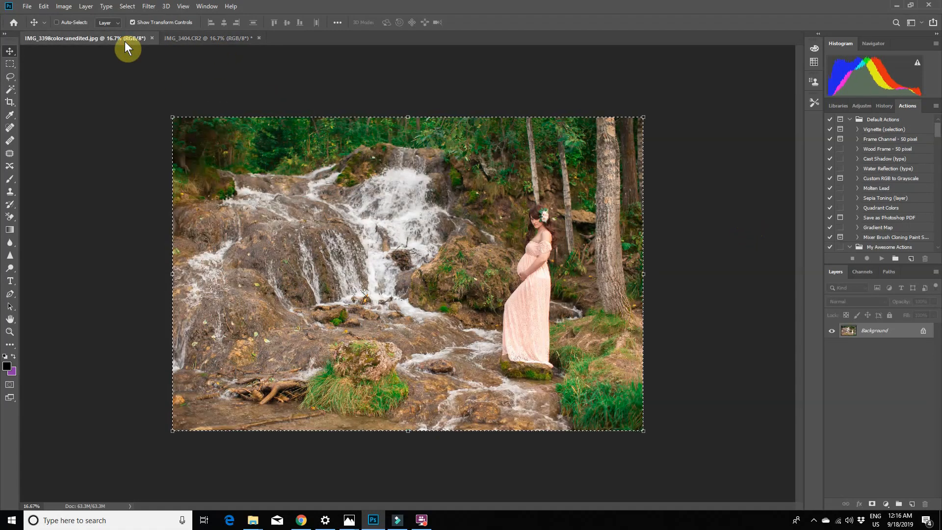
left_click(207, 38)
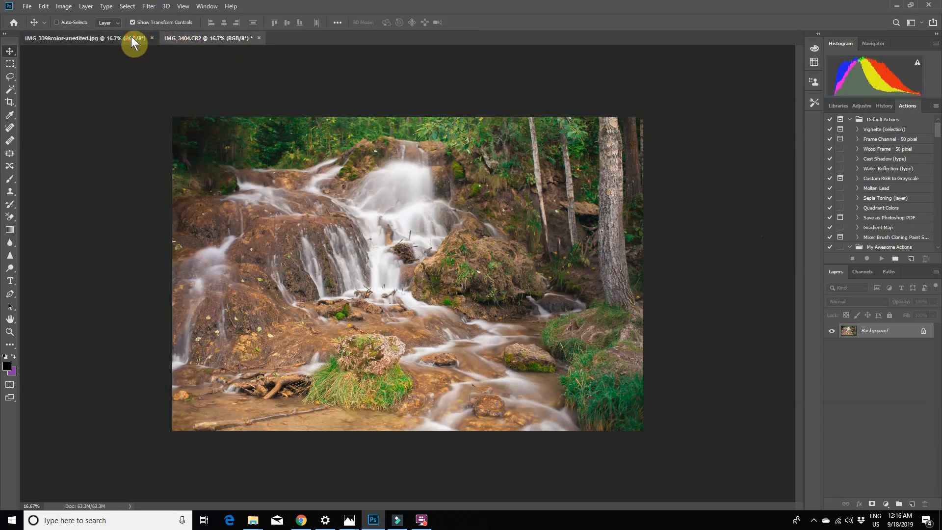
left_click(207, 37)
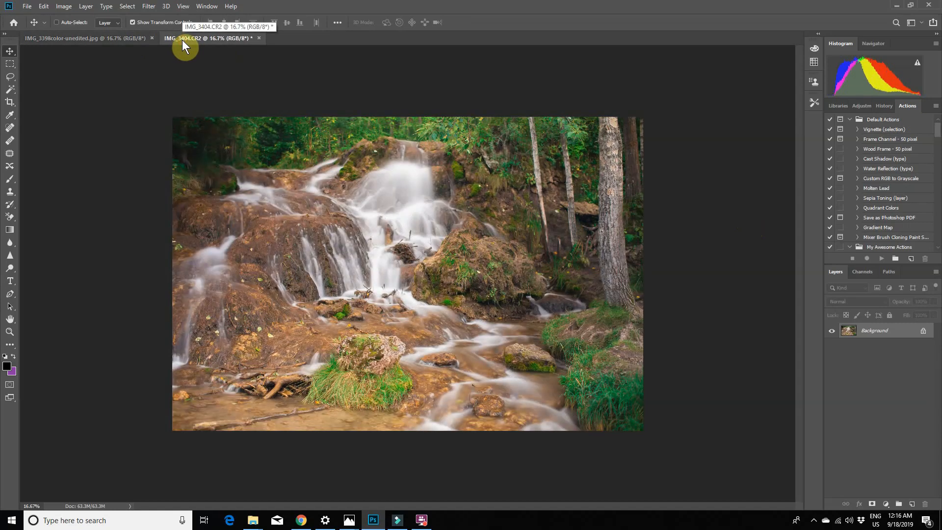
left_click(84, 38)
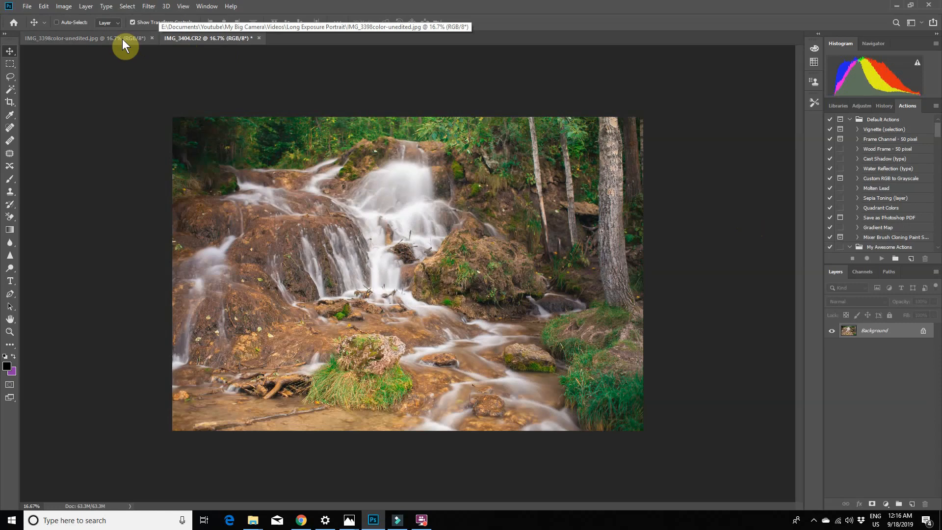
mouse_move(228, 99)
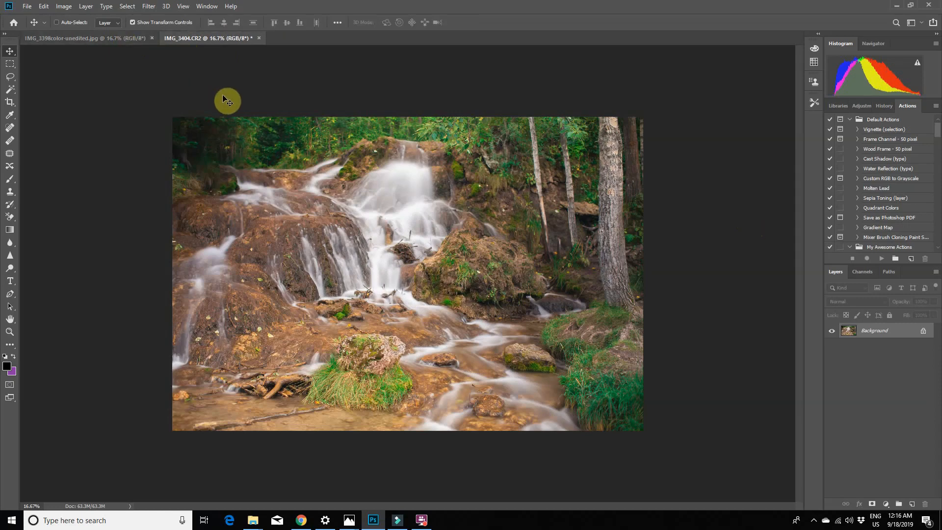
mouse_move(421, 230)
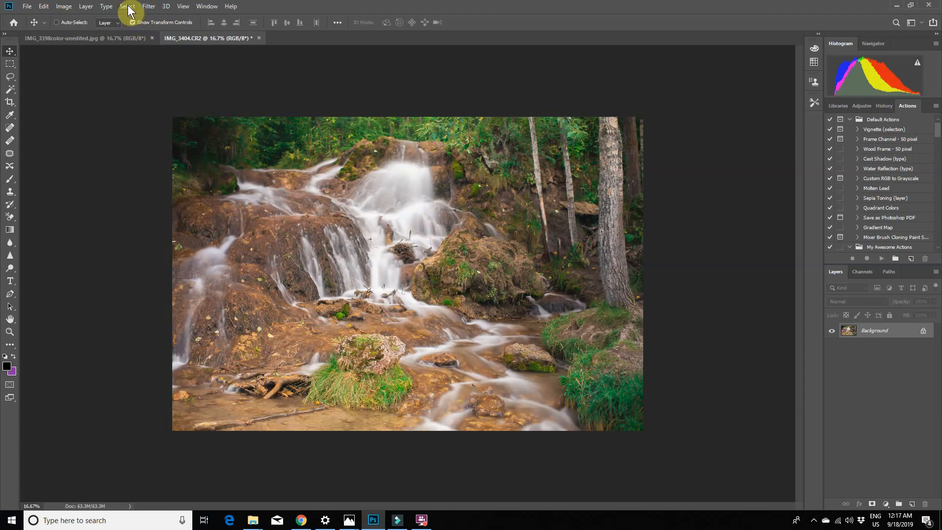
Step: Copy the whole waterfall image and paste it into IMG_3398 as Layer 1
left_click(126, 6)
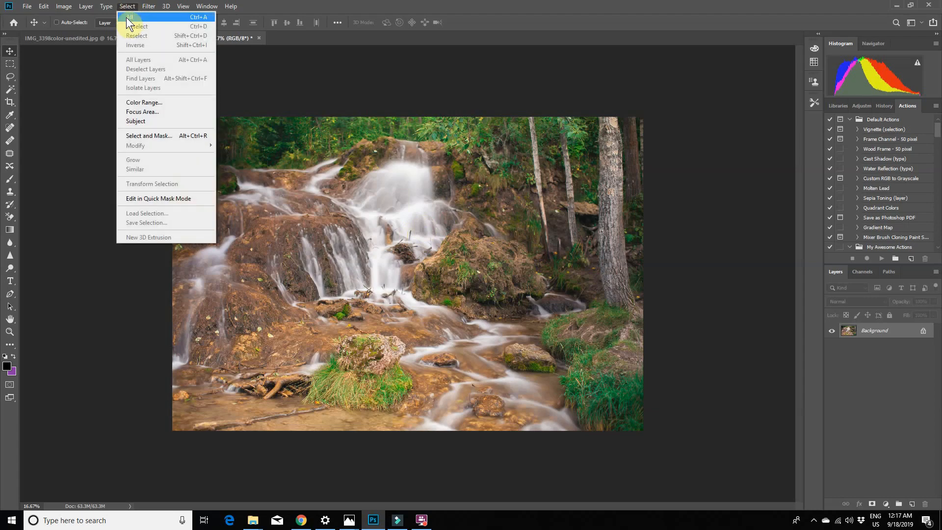
left_click(43, 6)
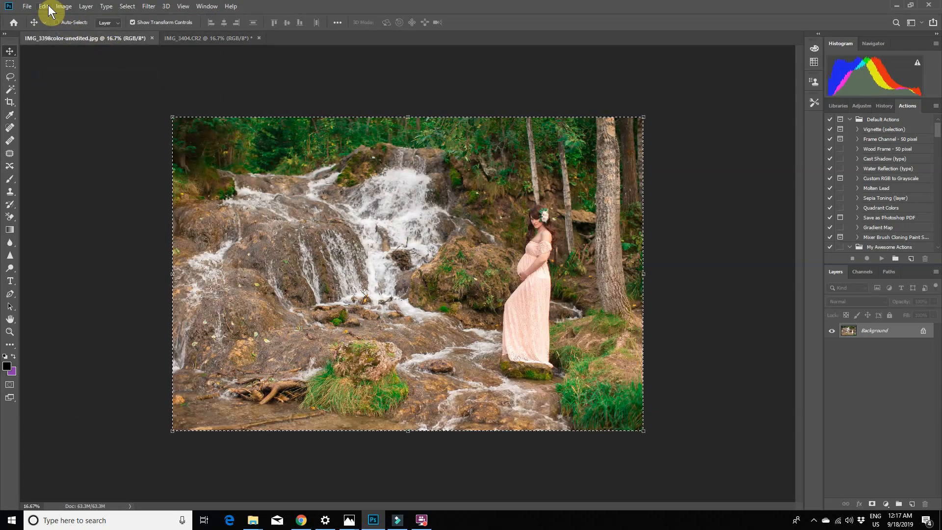
left_click(43, 6)
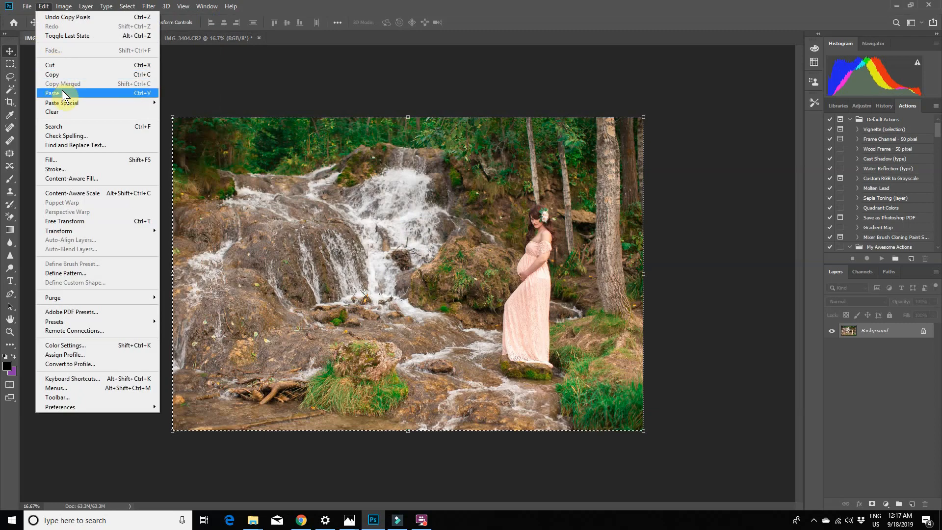
left_click(52, 93)
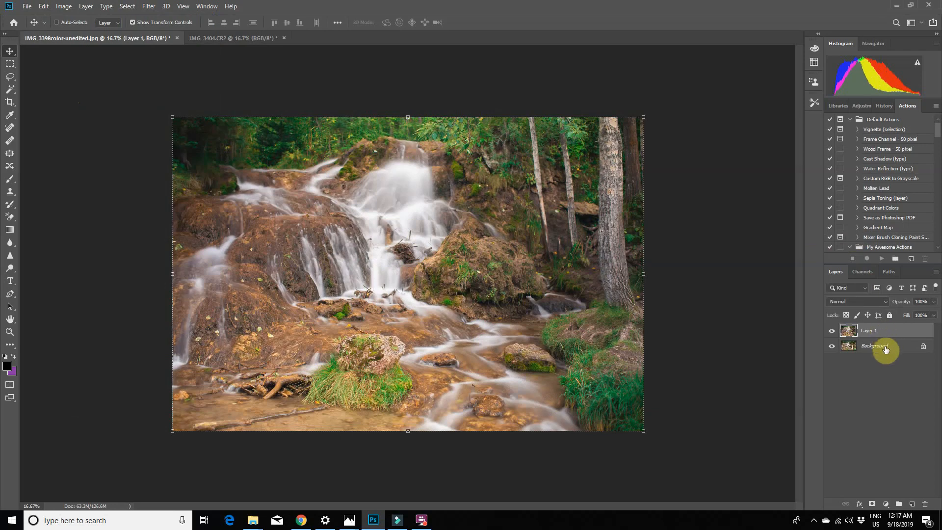
Step: Select Layer 1 and Background, then Auto-Align them using Auto projection
left_click(883, 330)
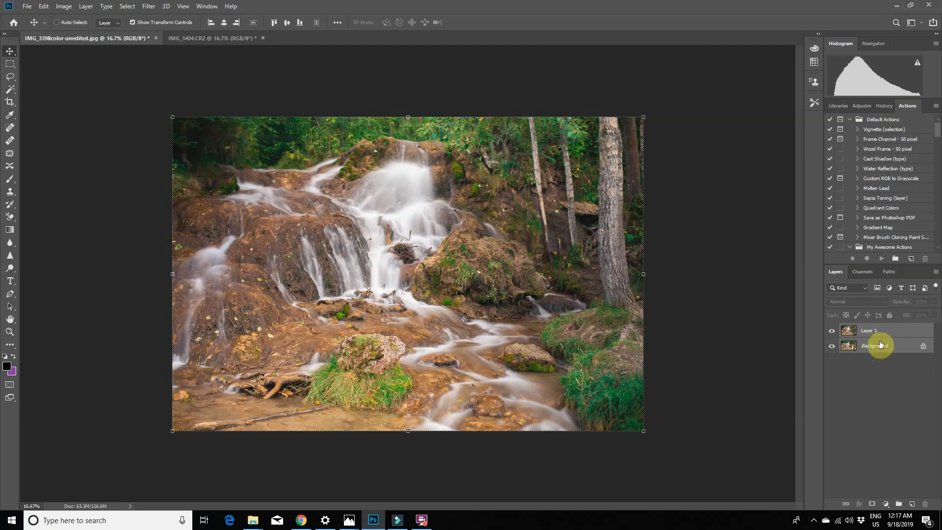
mouse_move(874, 327)
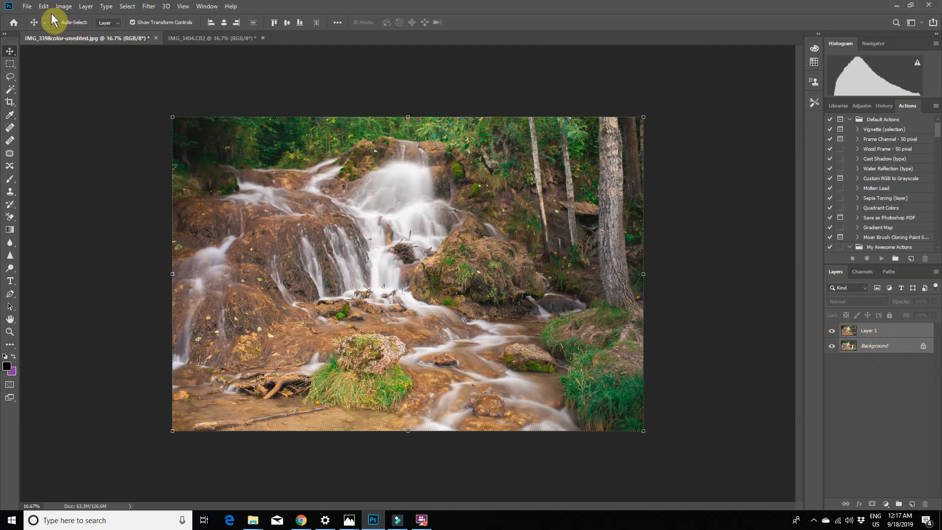
left_click(43, 6)
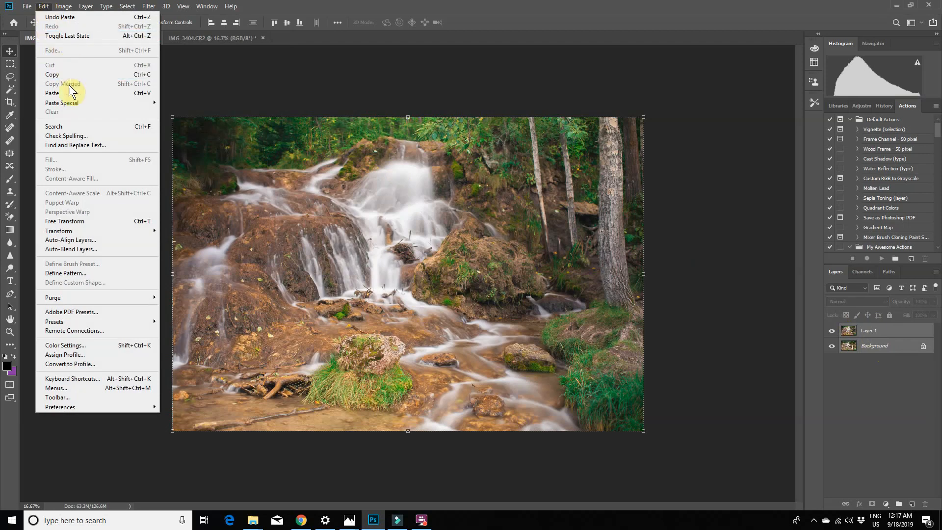
mouse_move(81, 240)
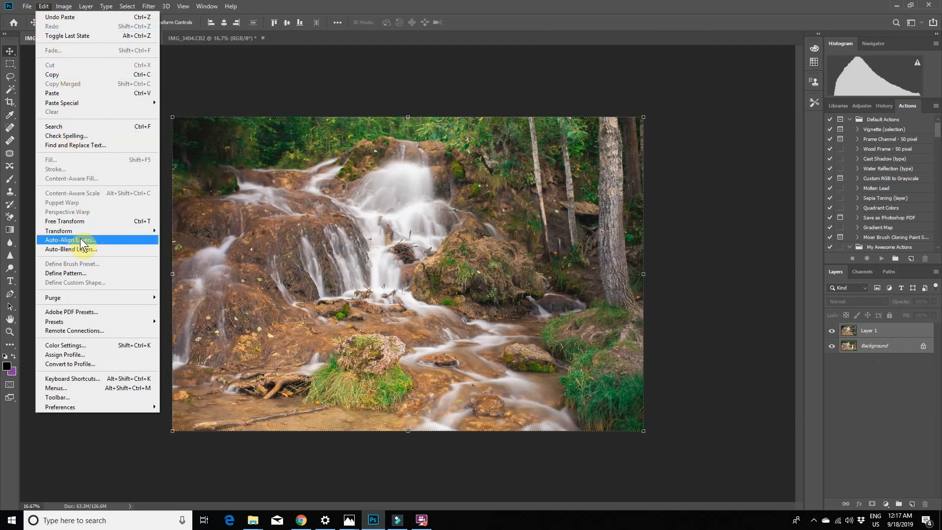
left_click(70, 240)
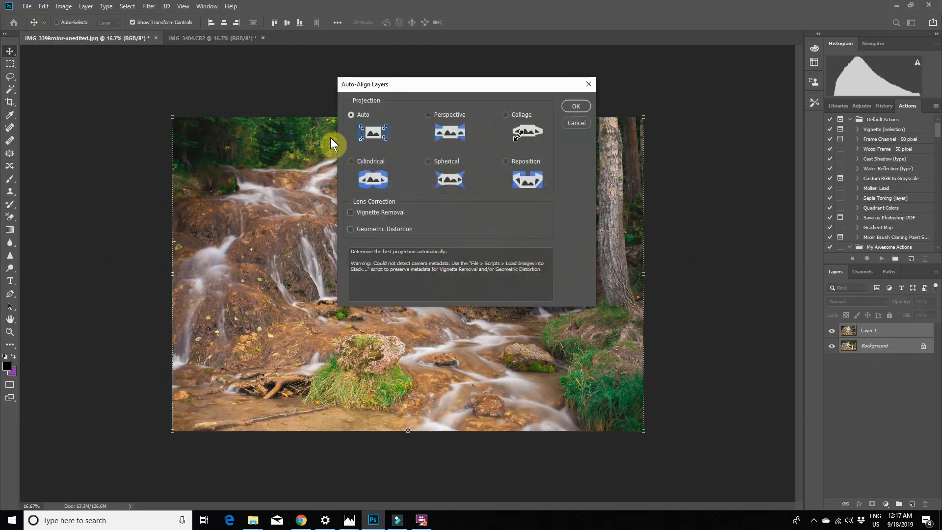
mouse_move(363, 129)
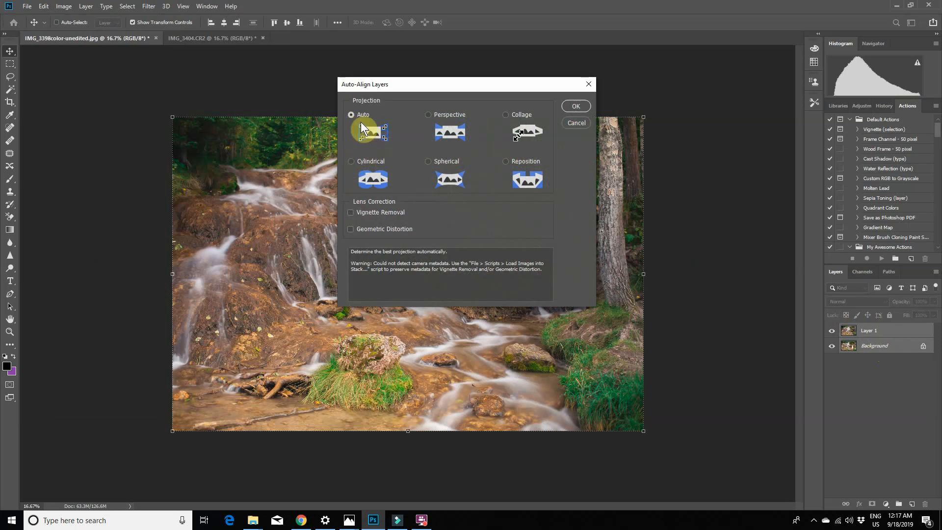
left_click(575, 106)
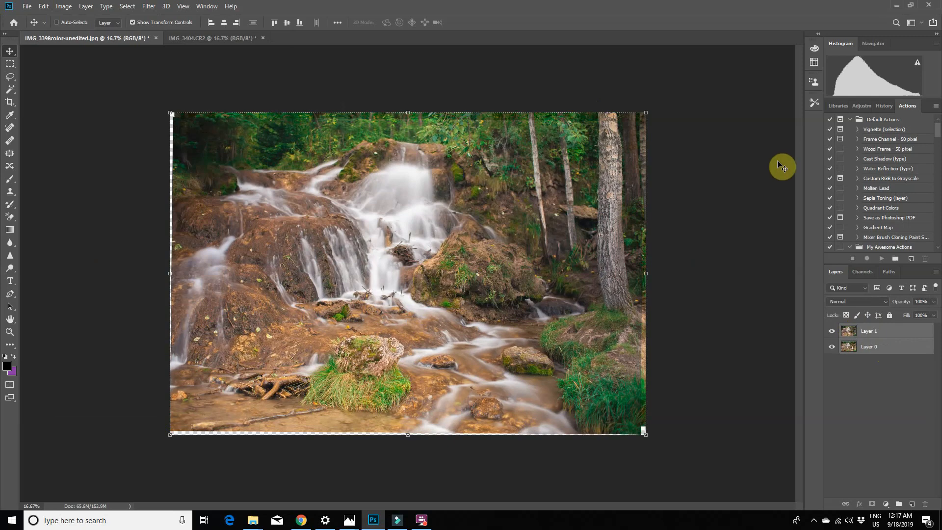
Step: Check the alignment, add a mask to Layer 1, and paint black to reveal the pink-dressed model
left_click(832, 346)
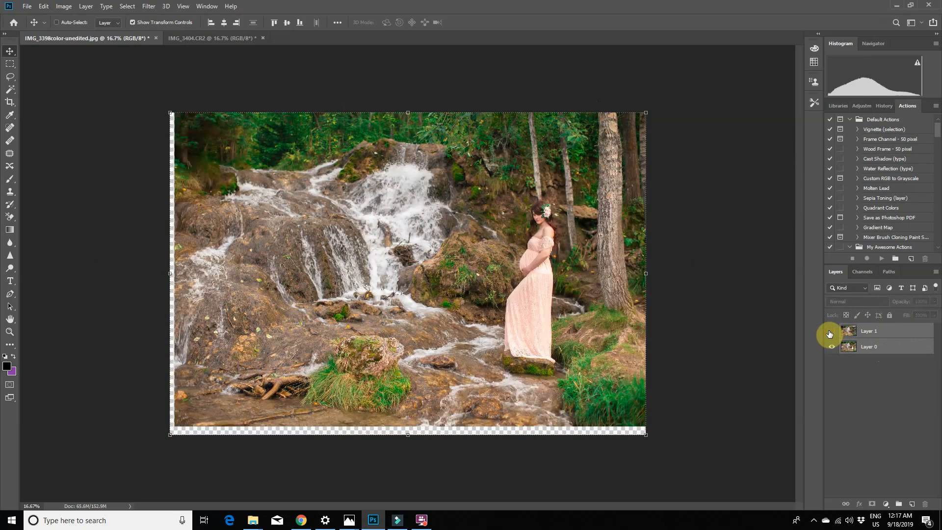
left_click(831, 330)
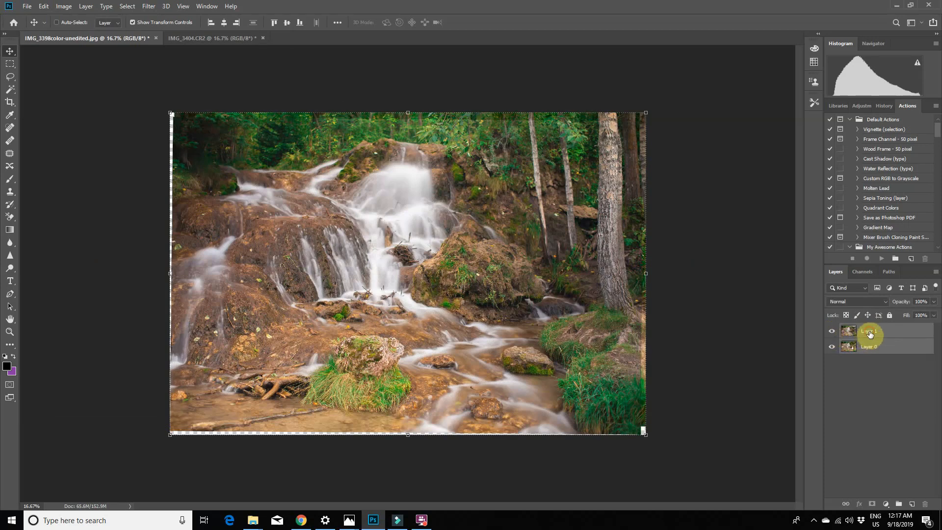
left_click(870, 334)
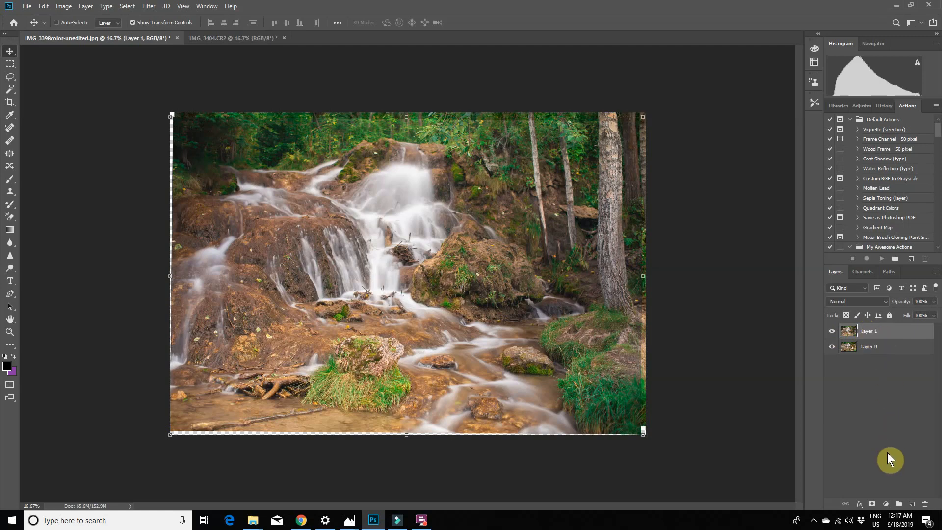
left_click(885, 504)
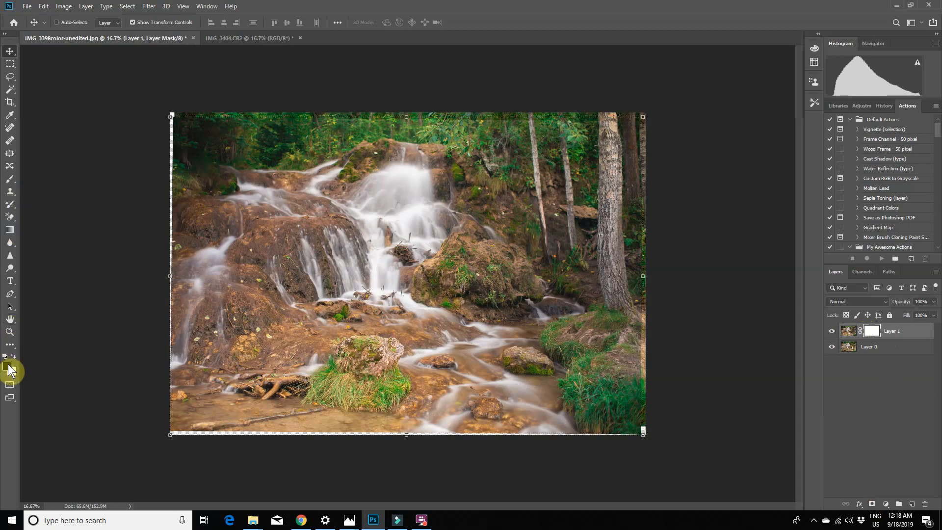
mouse_move(15, 183)
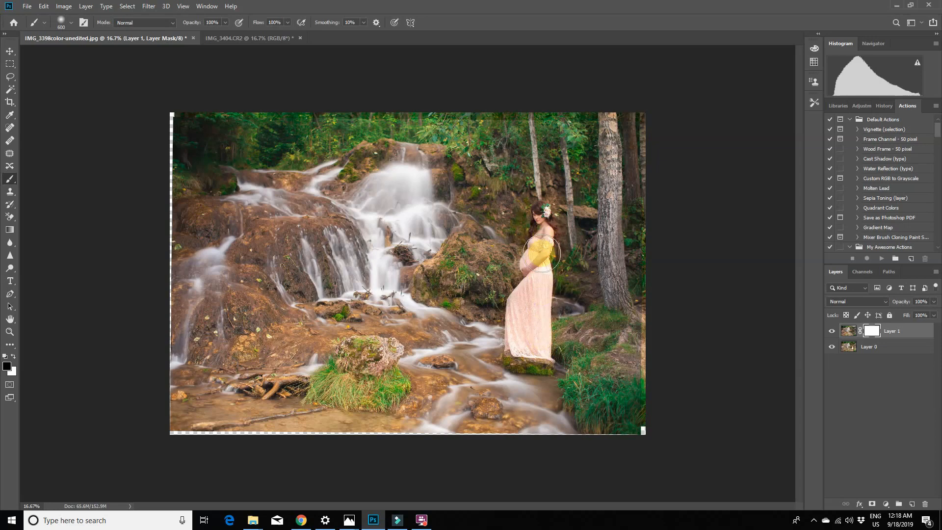
left_click(539, 247)
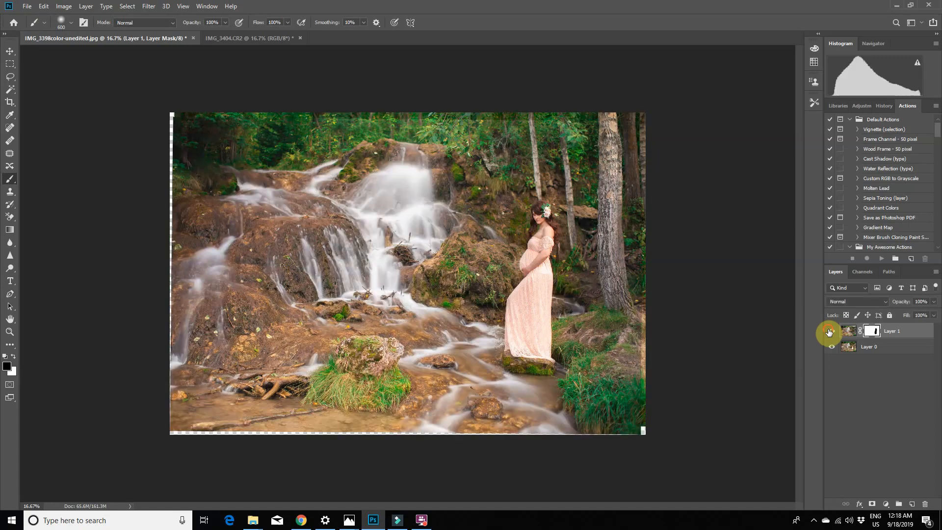
left_click(831, 332)
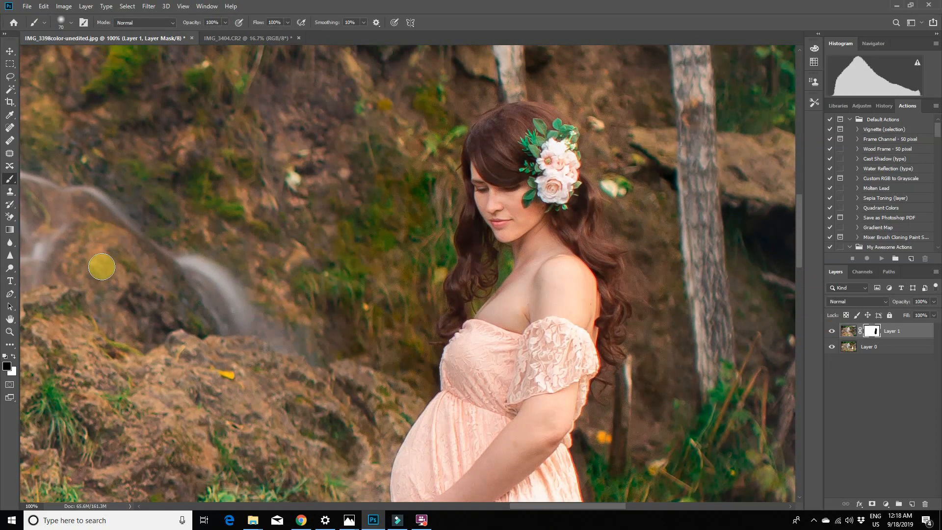
mouse_move(16, 364)
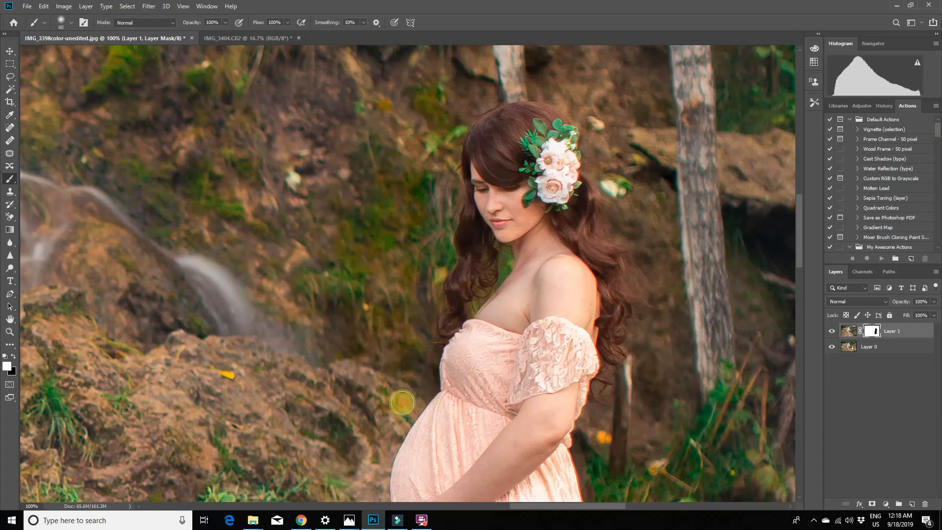
mouse_move(278, 378)
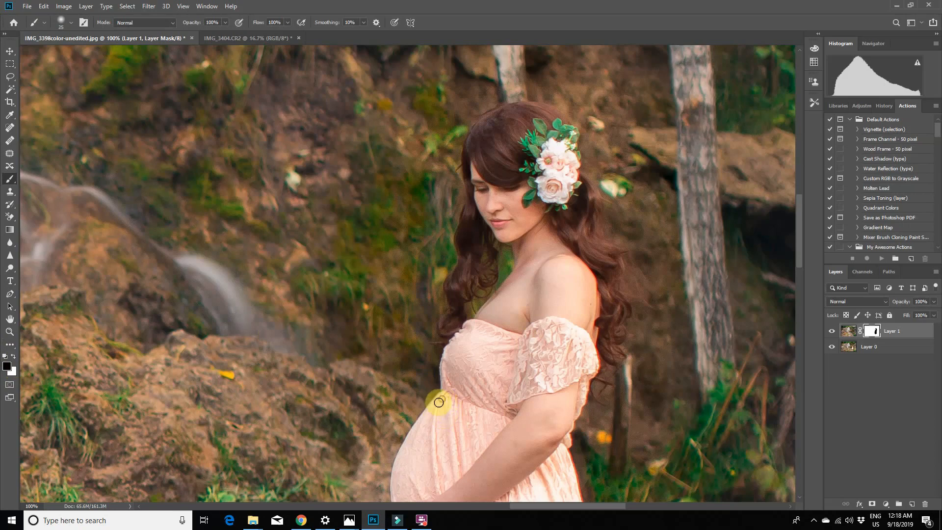
Step: Refine the mask around her hair, belly and dress hem with a smaller brush, then fit on screen
scroll("down", 3)
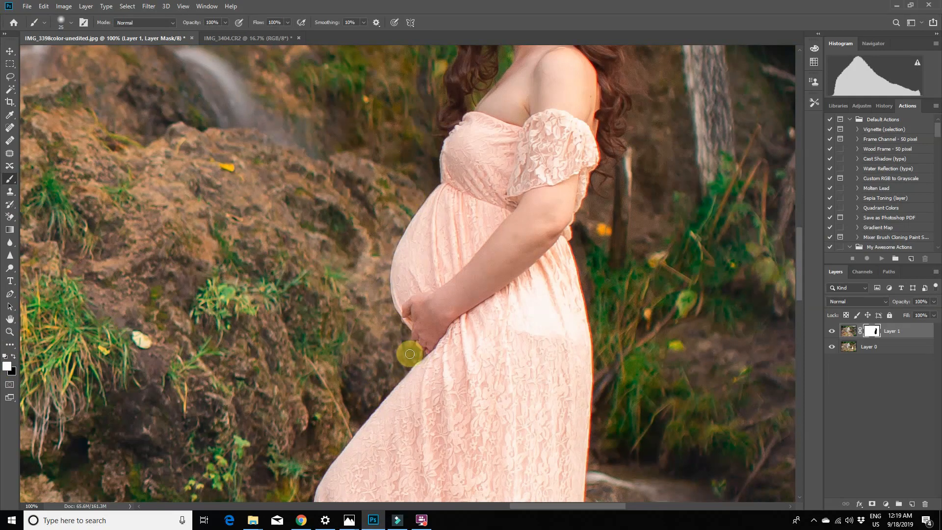
scroll("down", 3)
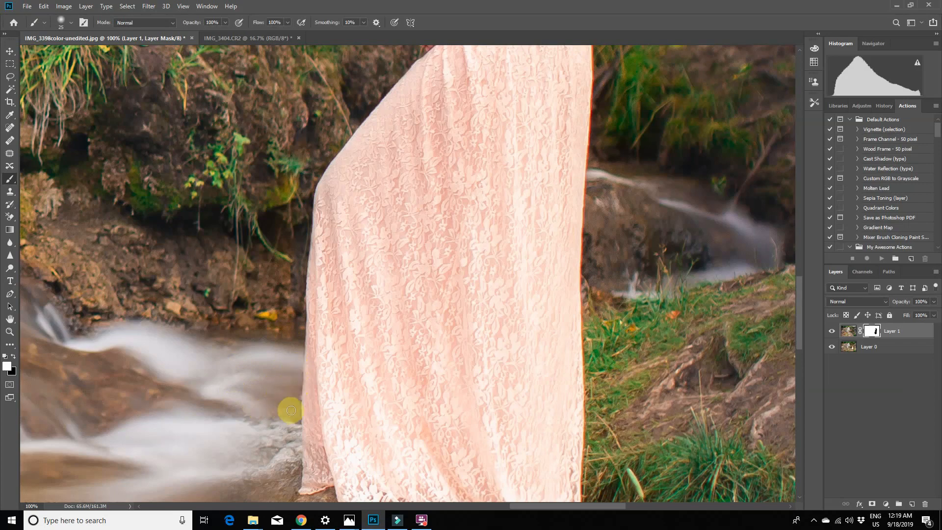
scroll("down", 3)
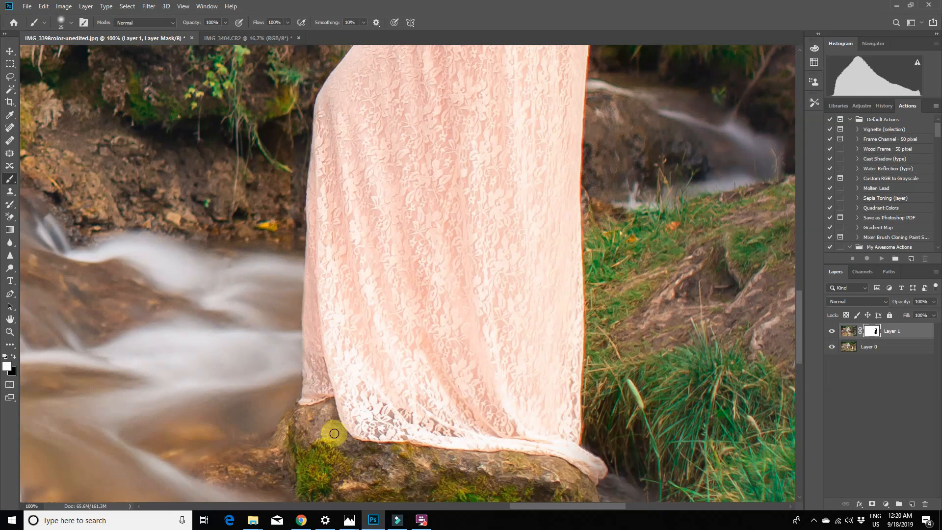
scroll("down", 3)
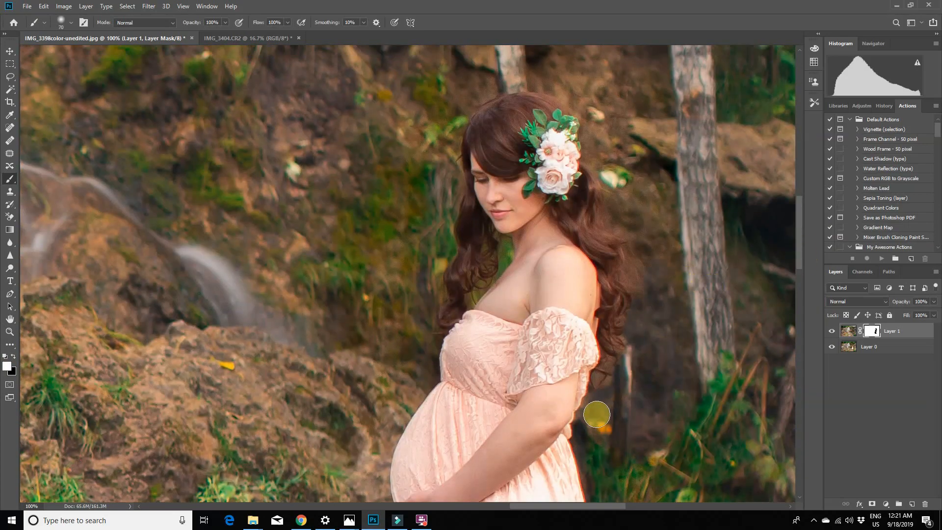
mouse_move(600, 134)
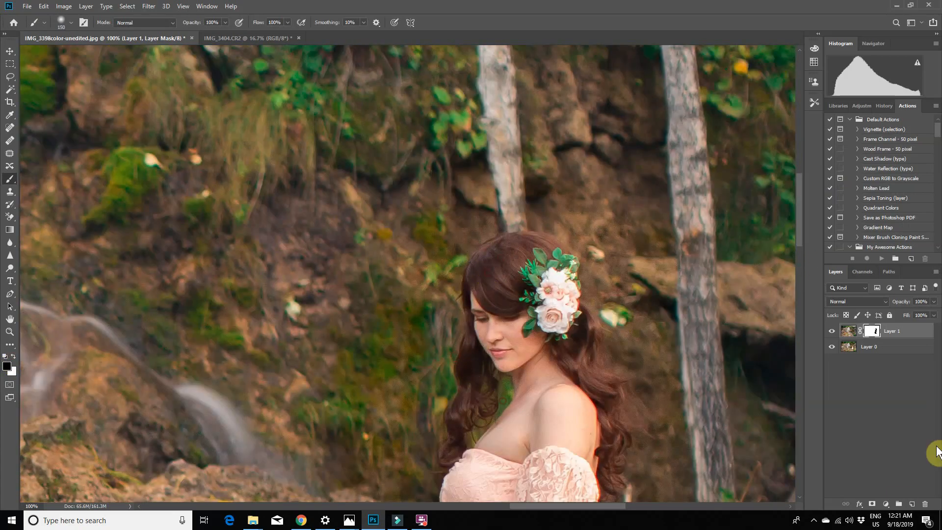
left_click(182, 6)
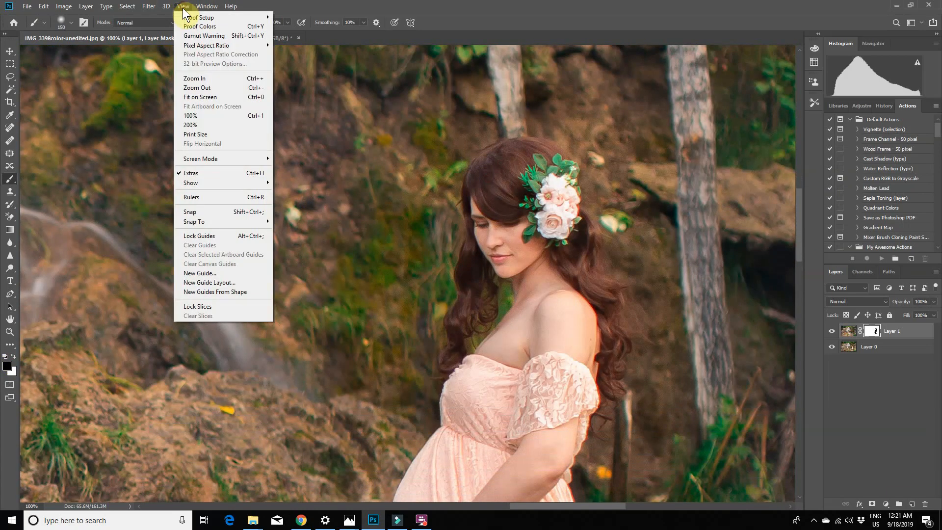
left_click(201, 97)
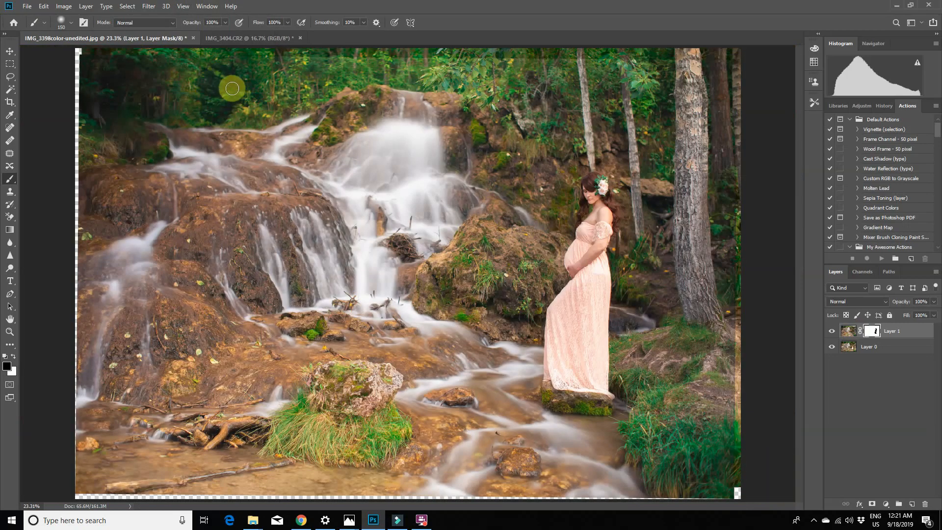
mouse_move(913, 279)
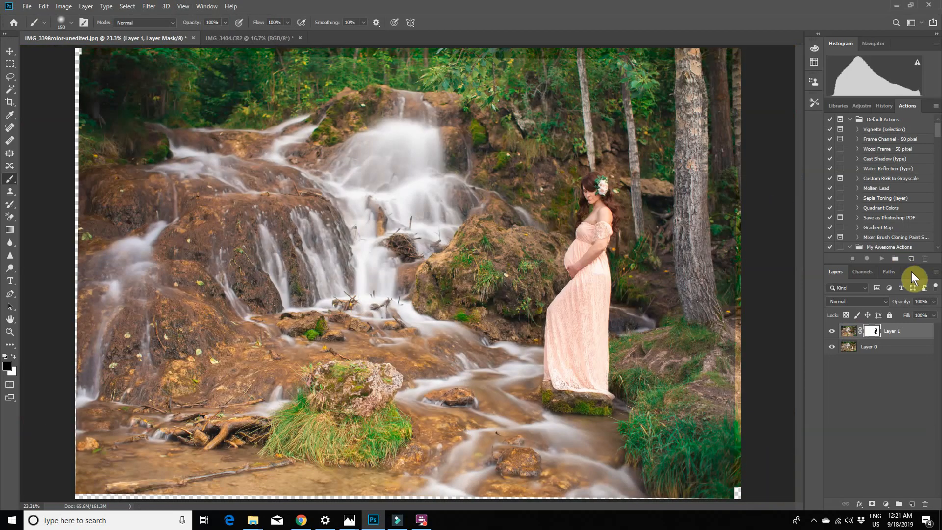
left_click(832, 332)
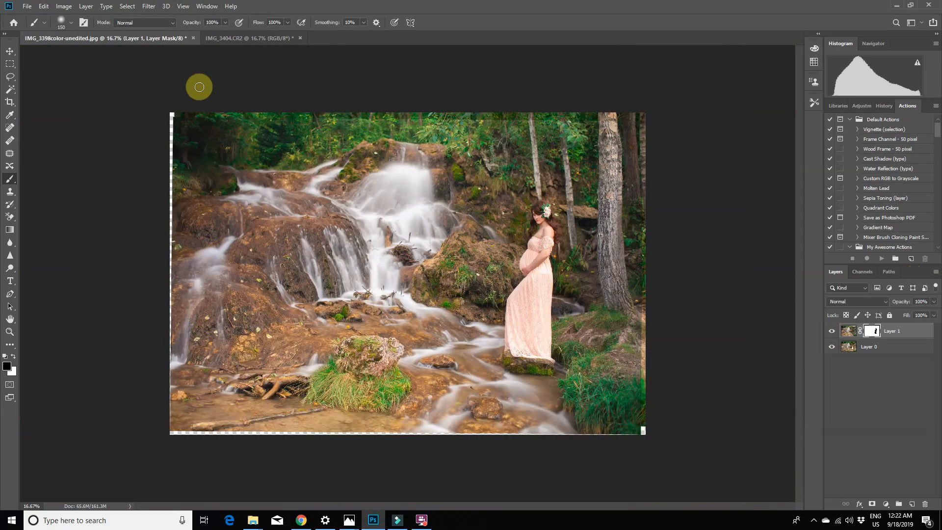
Step: Flatten the composite to one Background layer and crop away the ragged alignment edges
left_click(85, 6)
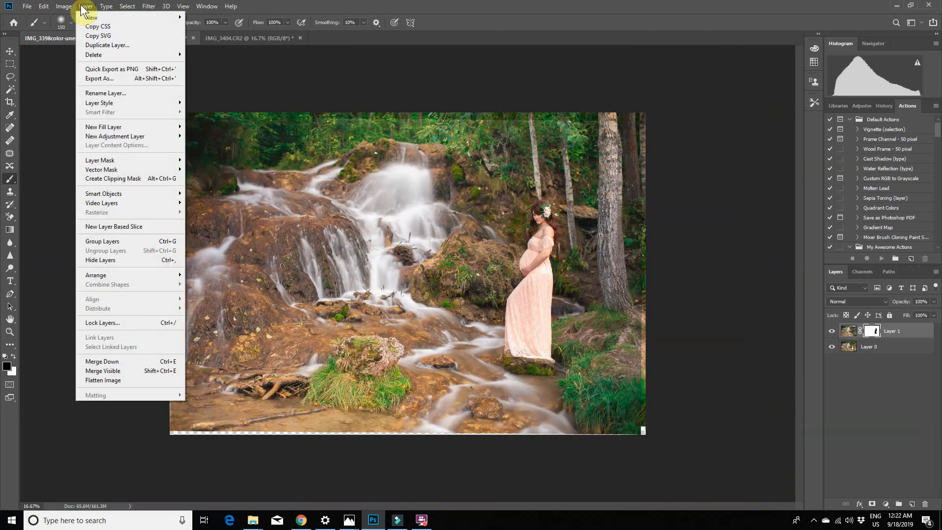
mouse_move(120, 380)
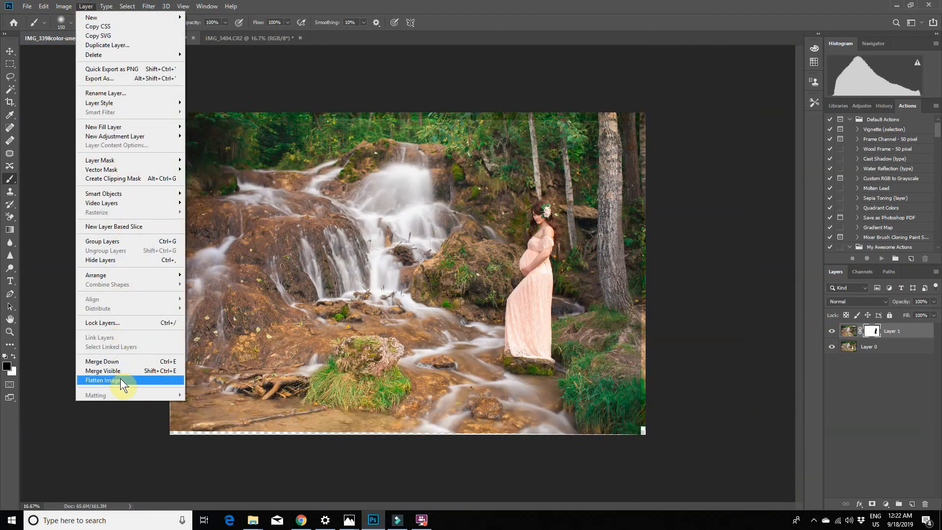
left_click(102, 379)
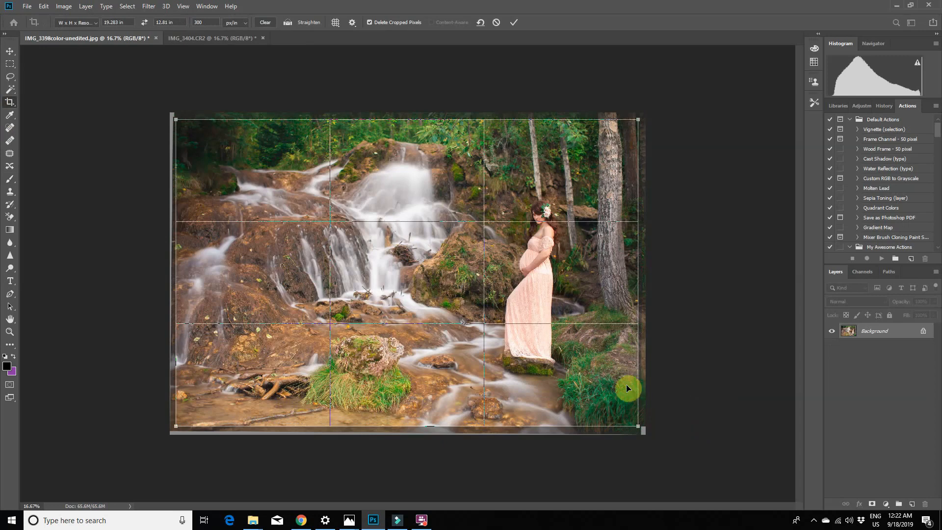
mouse_move(734, 354)
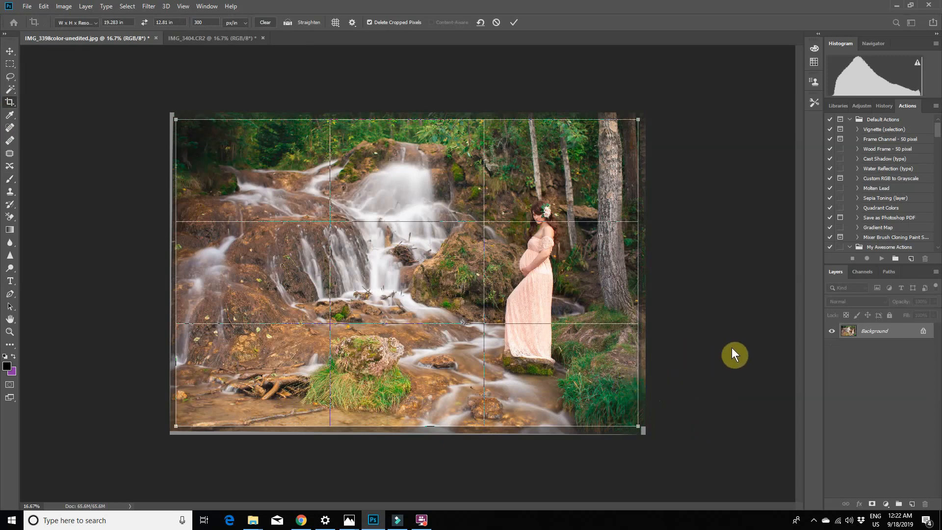
left_click(513, 22)
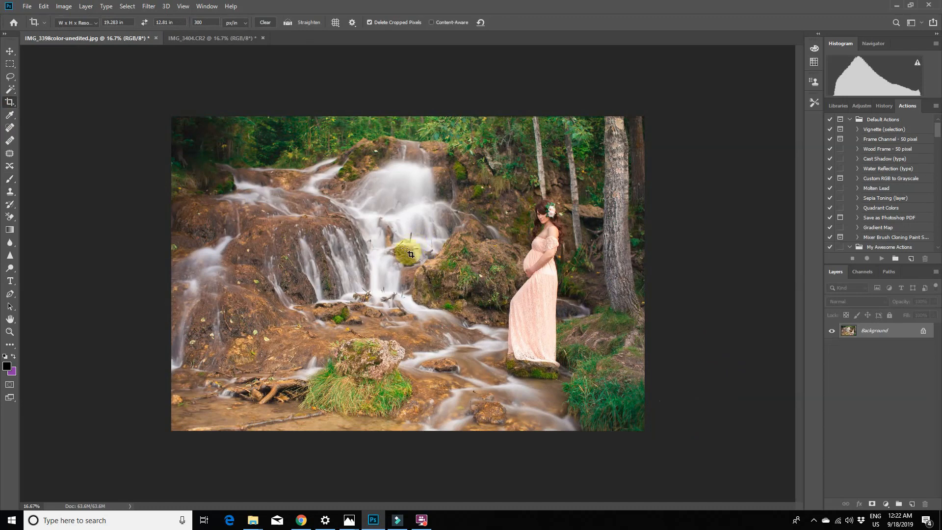
mouse_move(10, 77)
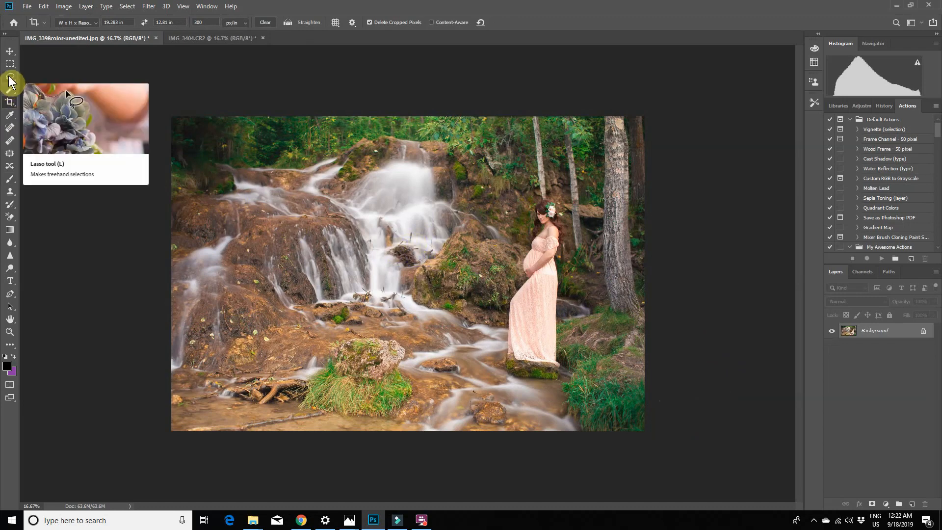
Step: Lasso the dark rock beside the central waterfall and remove it with Content-Aware Fill
left_click(10, 77)
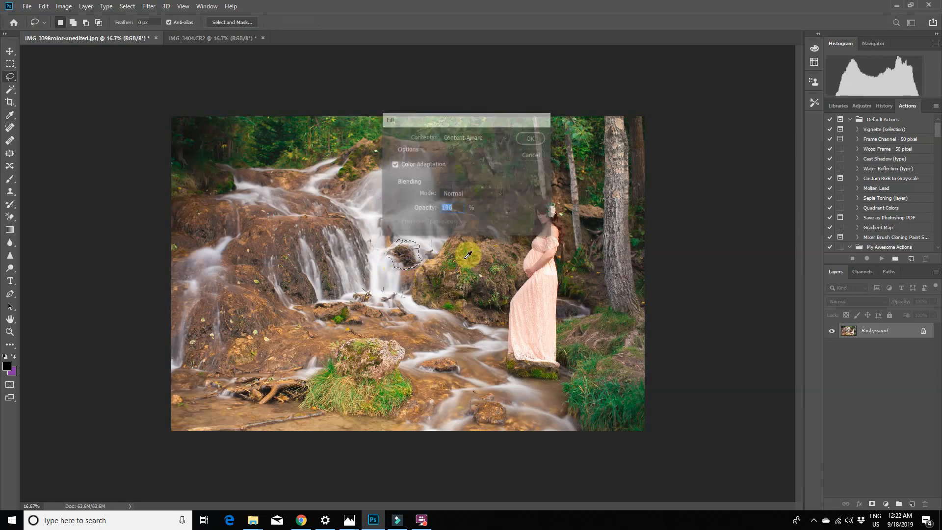
left_click(530, 138)
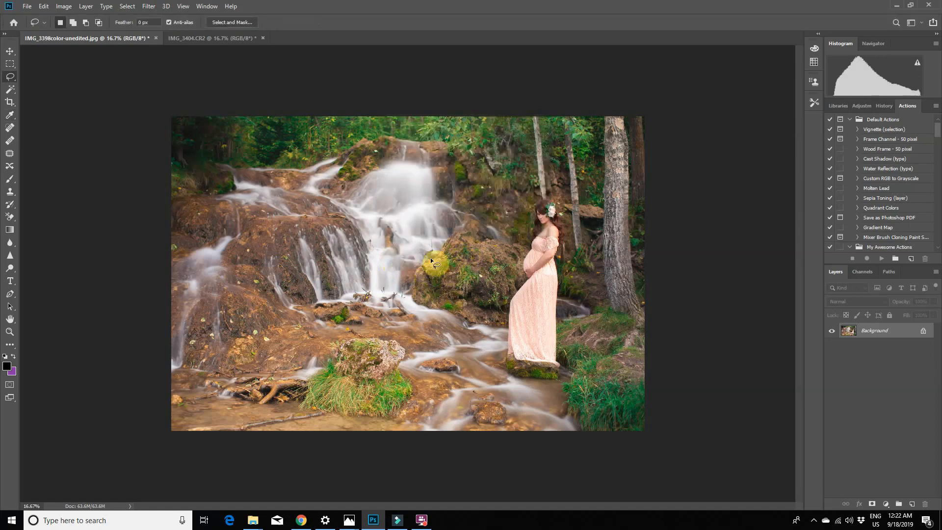
left_click(9, 193)
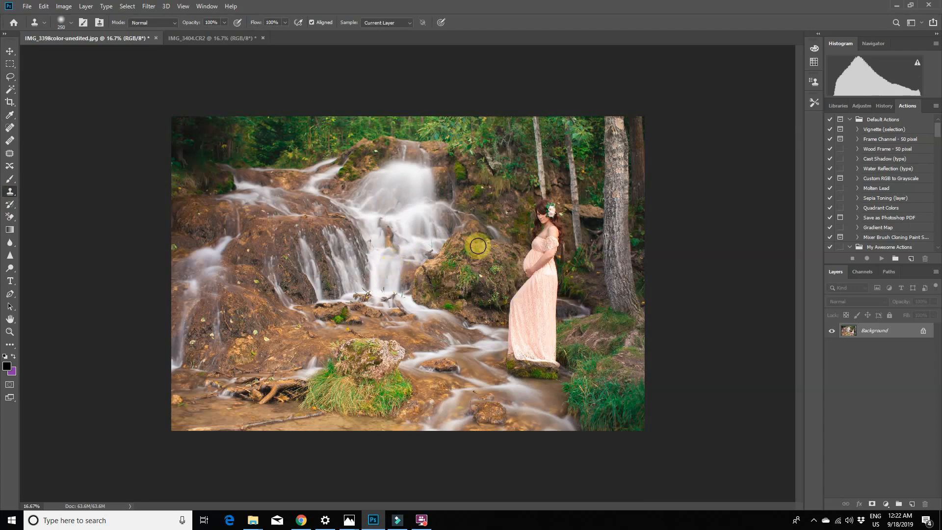
Step: Use the Content-Aware Spot Healing Brush on debris specks in the lower waterfall and rocks
left_click(10, 128)
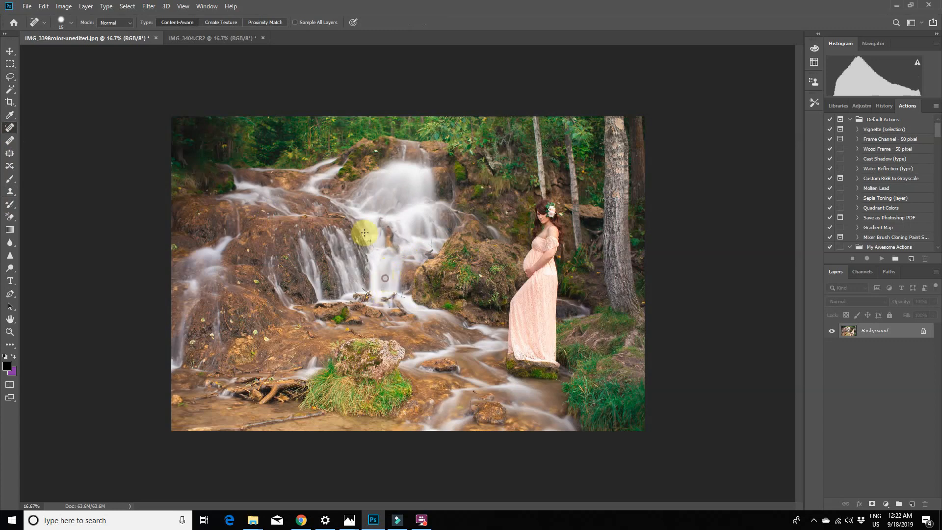
mouse_move(370, 249)
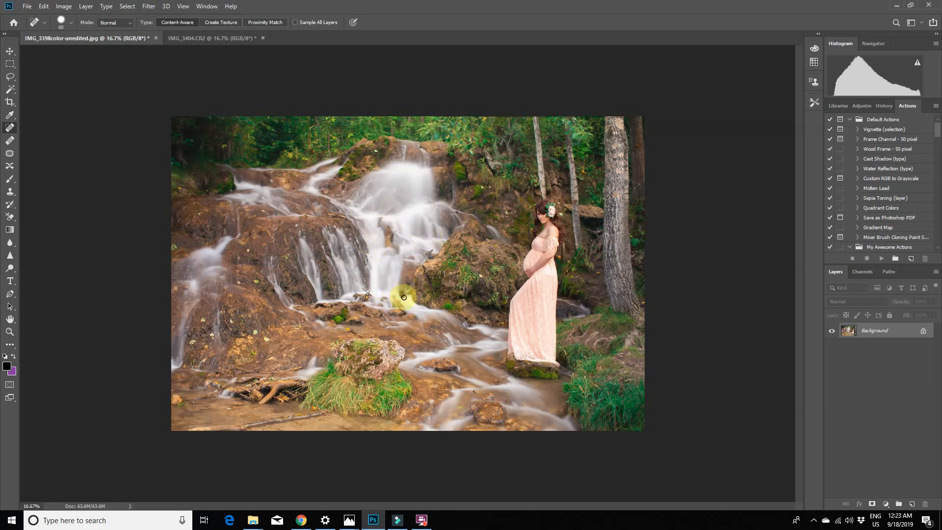
mouse_move(360, 297)
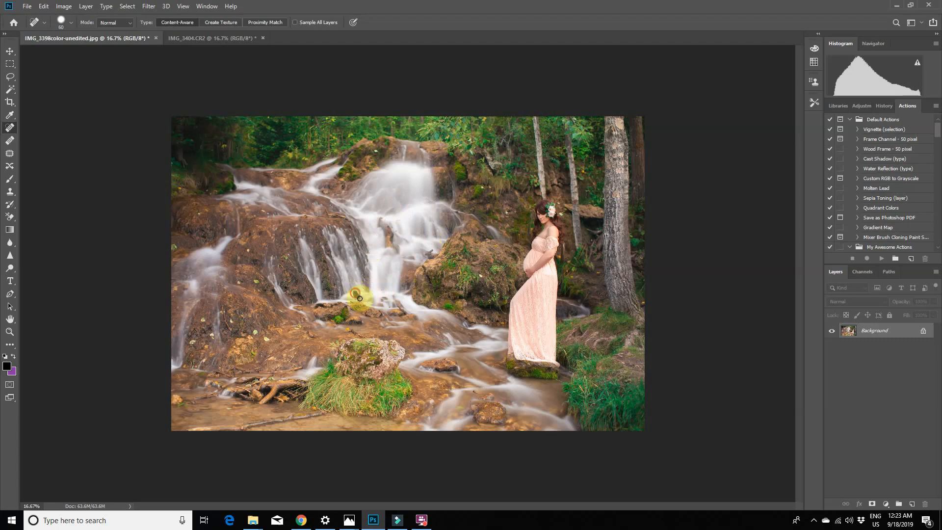
mouse_move(255, 253)
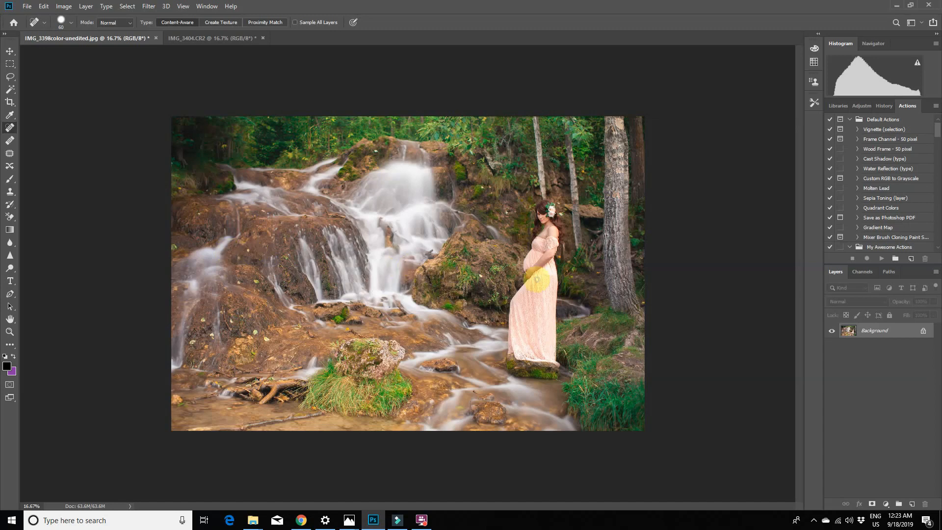
Step: Play the Green Away action to add a Bye Green Casts adjustment layer
scroll("down", 3)
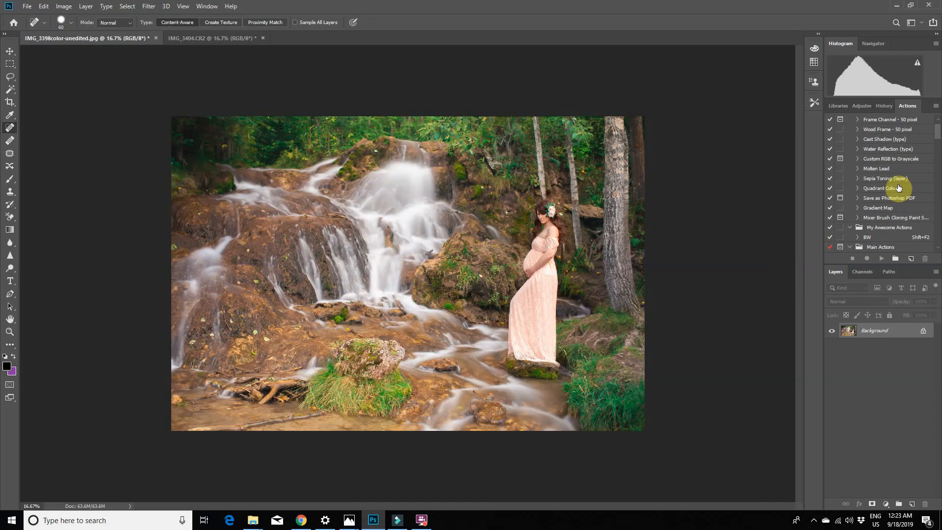
scroll("down", 3)
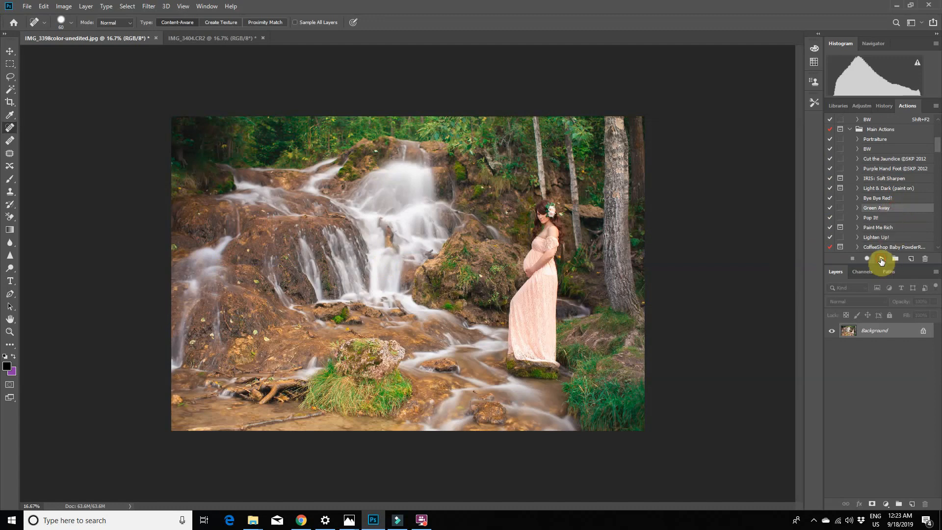
left_click(881, 258)
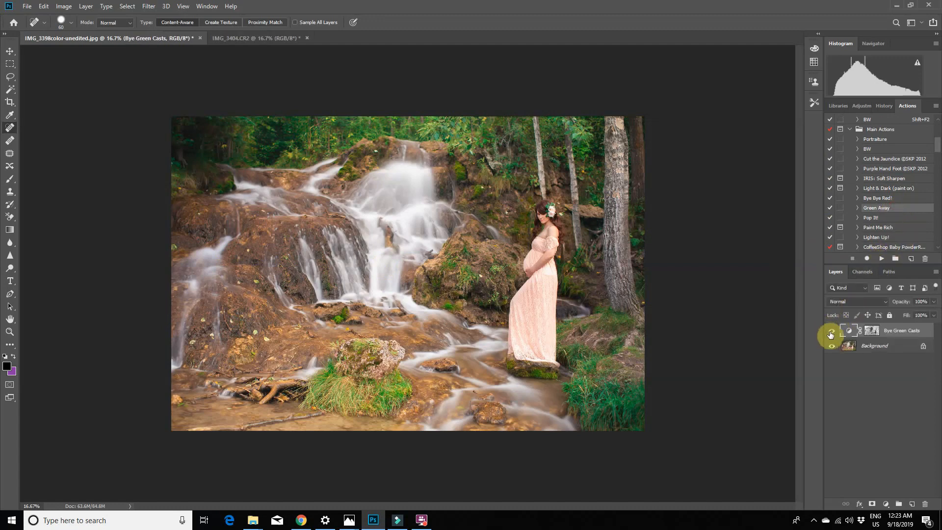
left_click(86, 6)
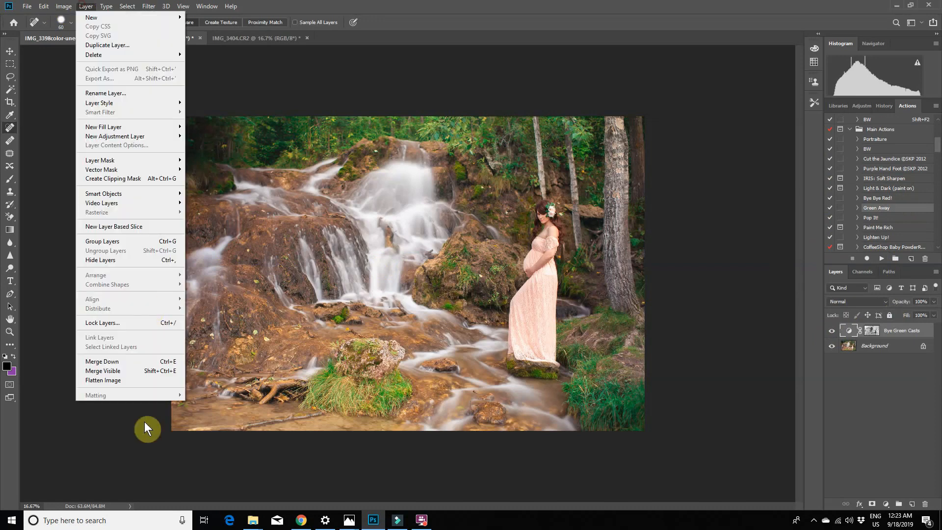
Step: Flatten the green-muting adjustment into the Background, confirming the Levels dialog
left_click(63, 6)
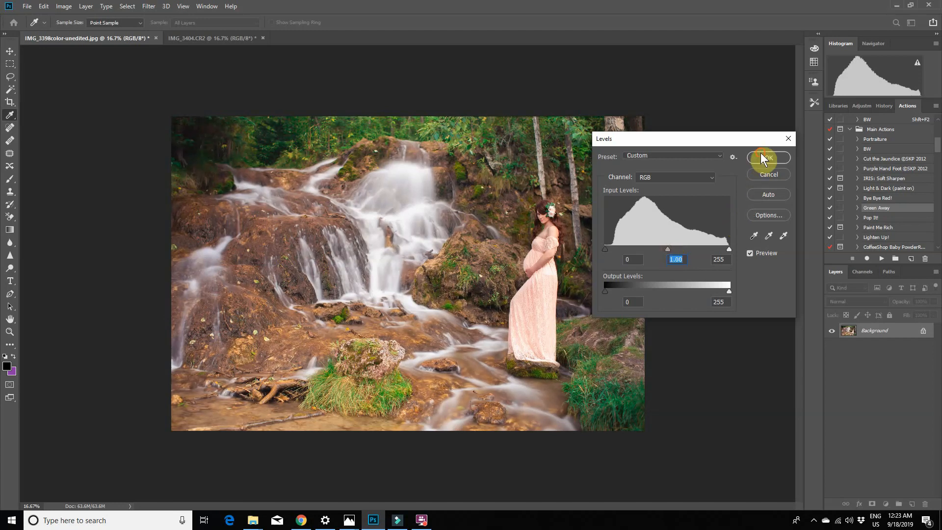
left_click(768, 158)
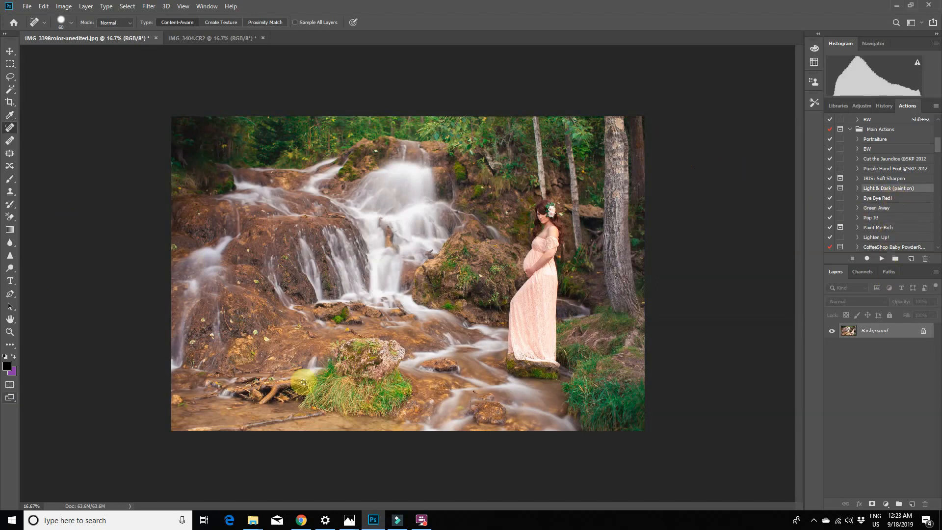
Step: Run Light & Dark and paint white at 10% on the Burn mask to darken shadows and waterfalls
scroll("down", 3)
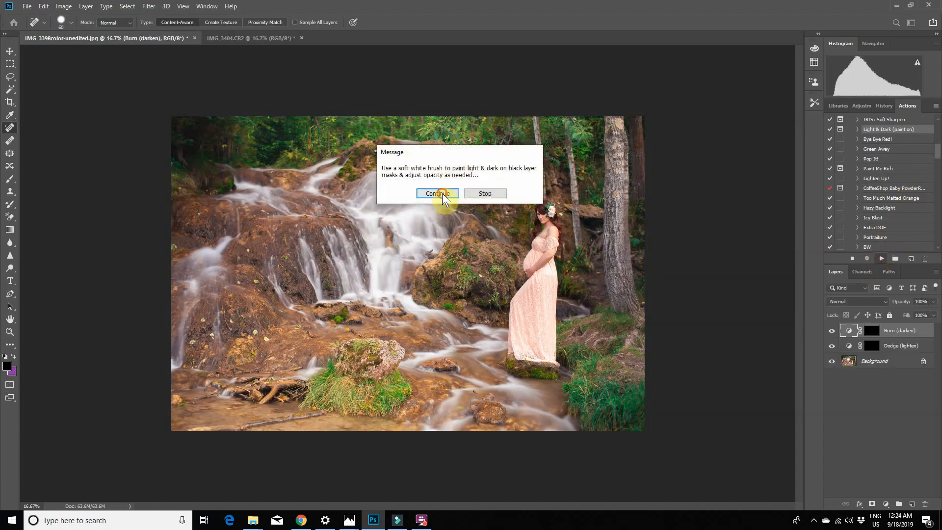
left_click(436, 193)
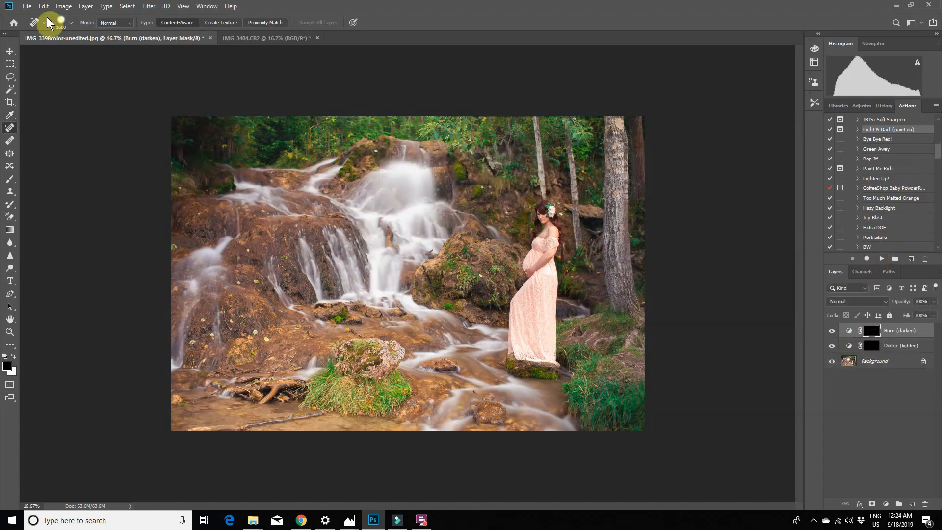
left_click(10, 179)
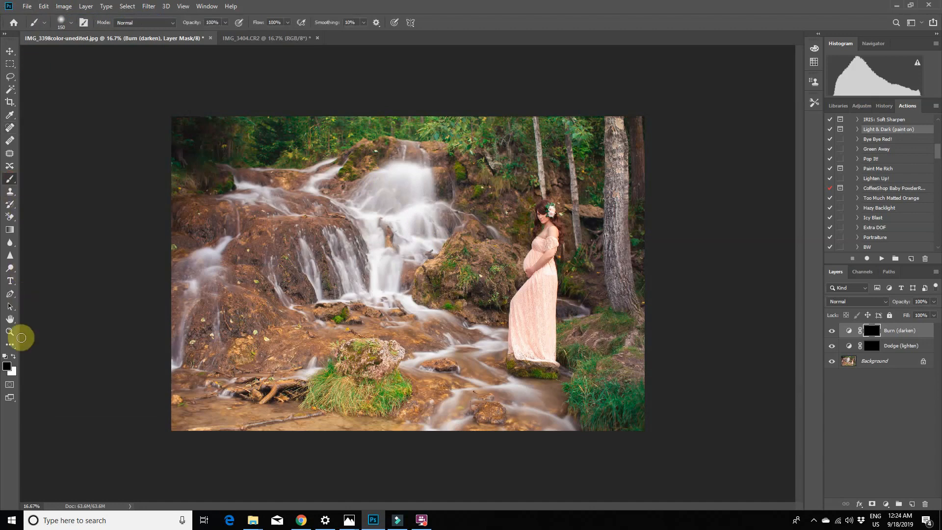
mouse_move(447, 283)
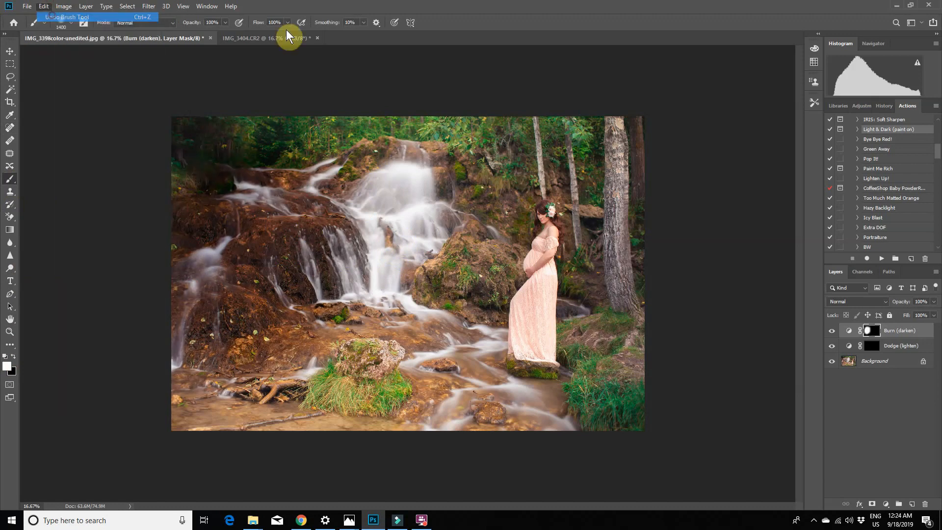
left_click(225, 279)
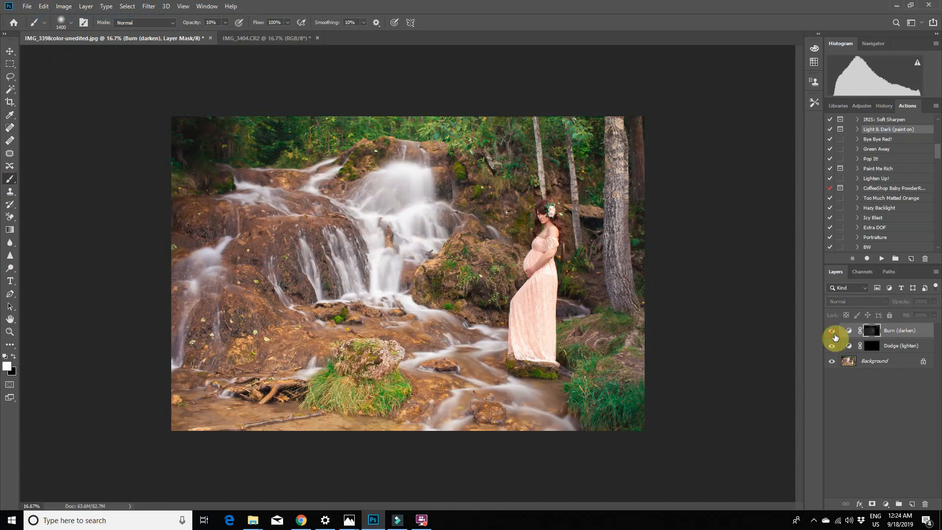
left_click(832, 330)
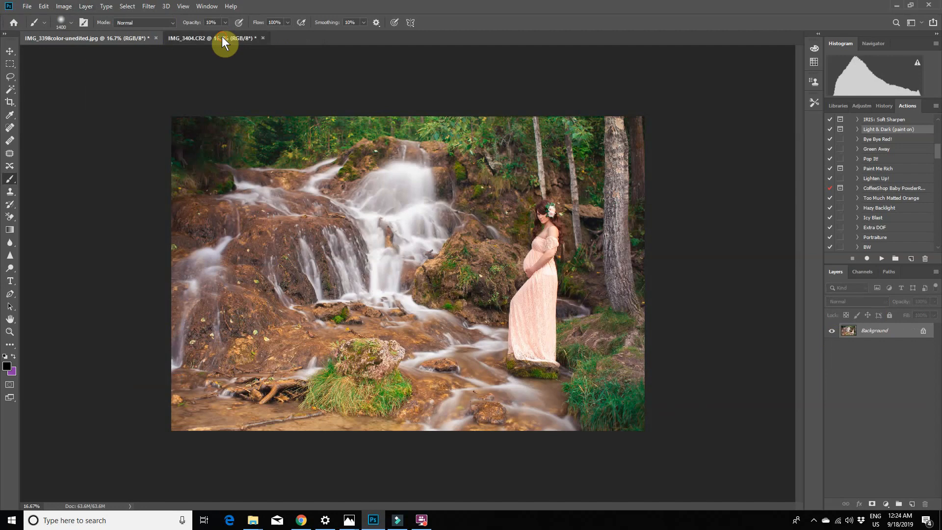
left_click(84, 38)
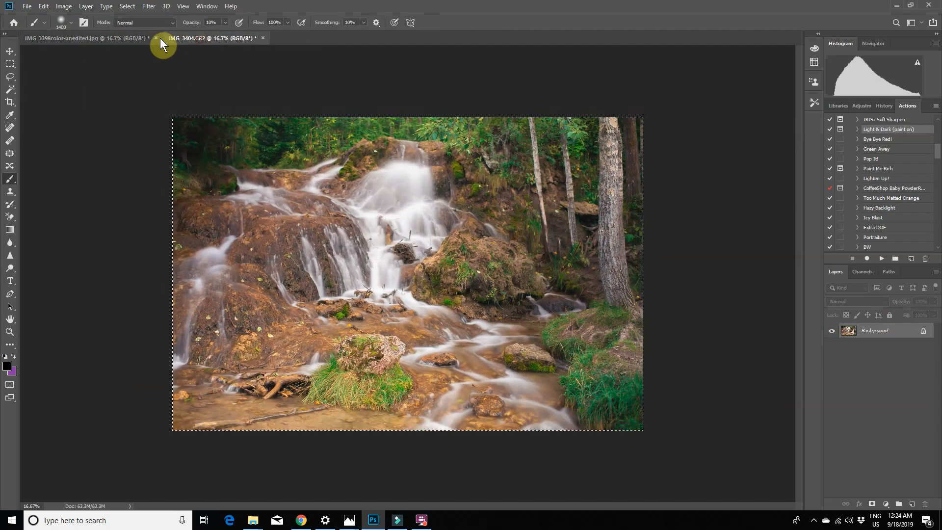
left_click(84, 38)
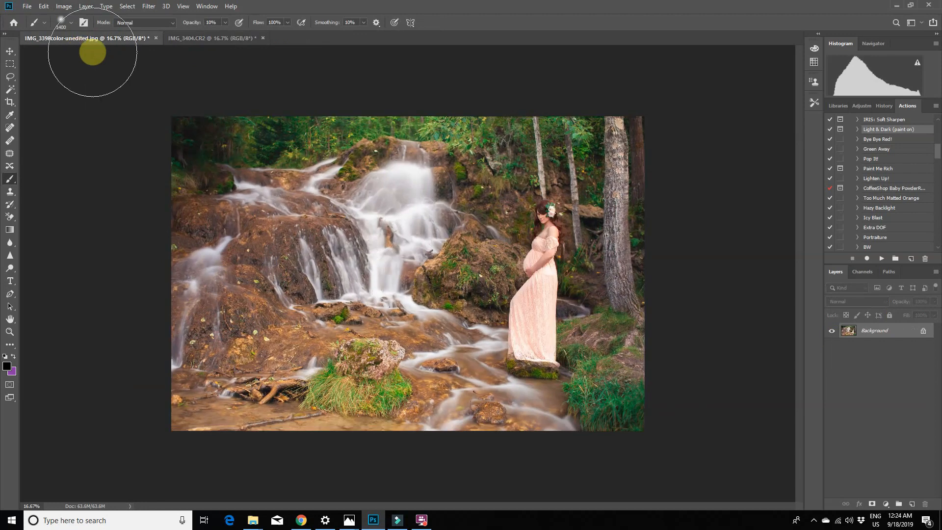
mouse_move(81, 138)
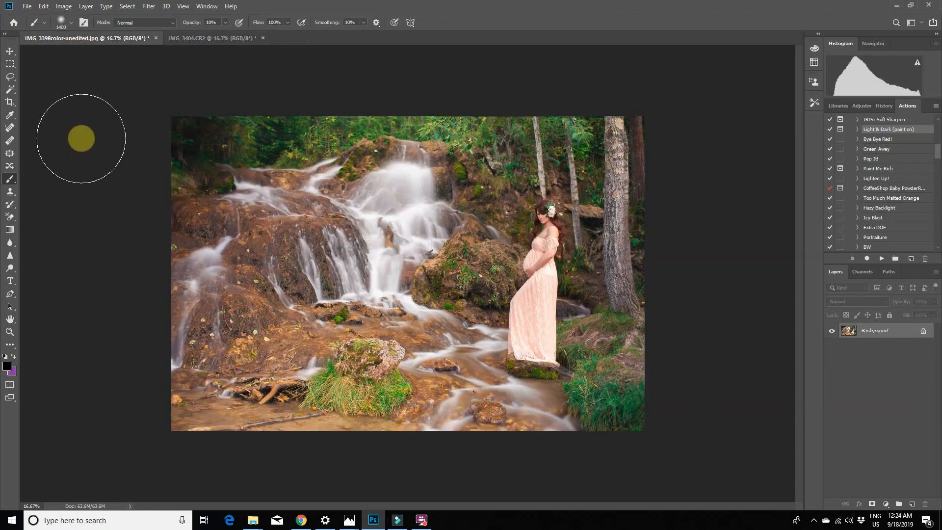